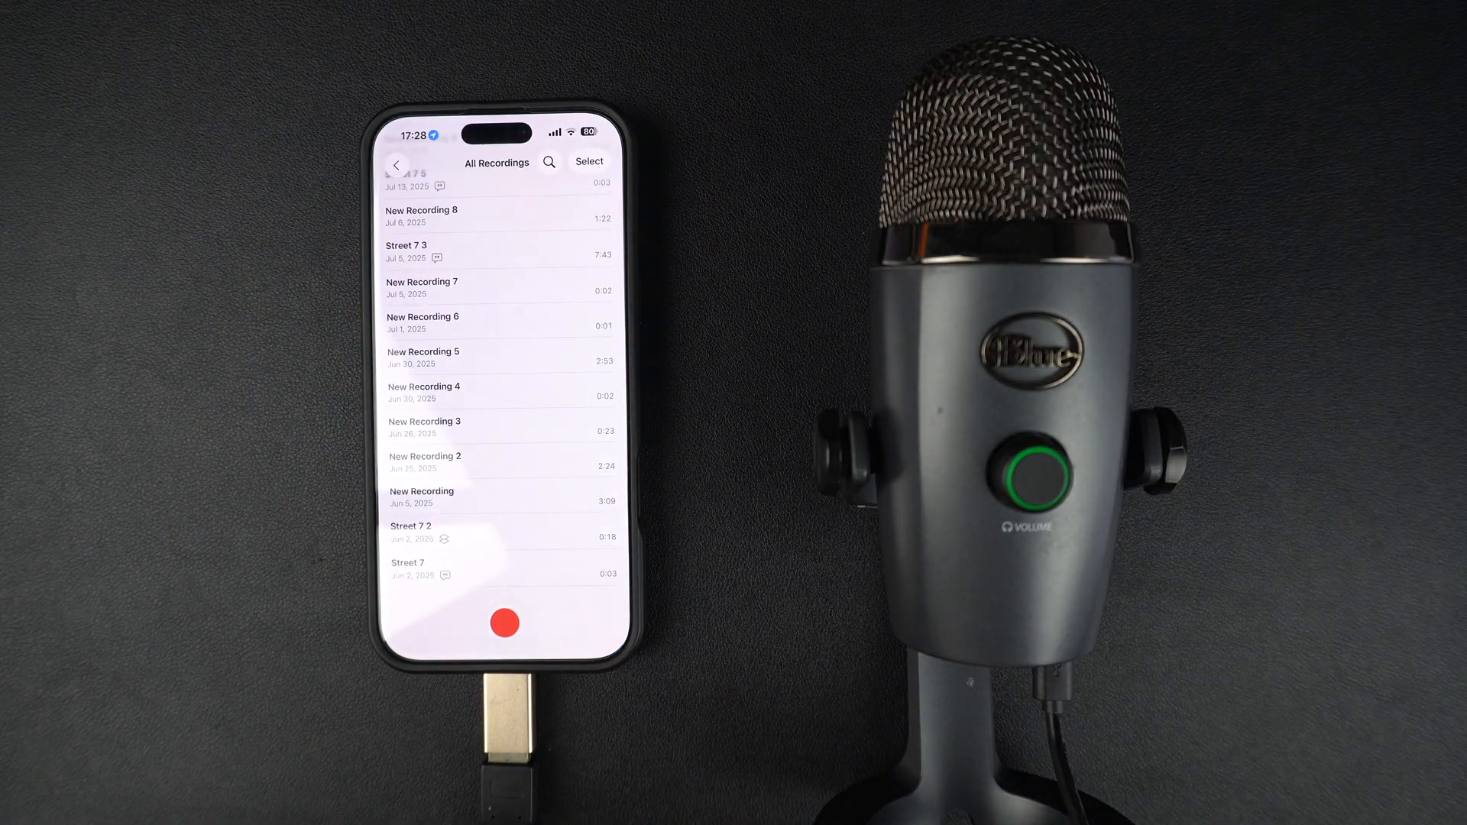
Step: Start a new recording from All Recordings, creating the memo 'Street 7 9' at 0:00
left_click(503, 622)
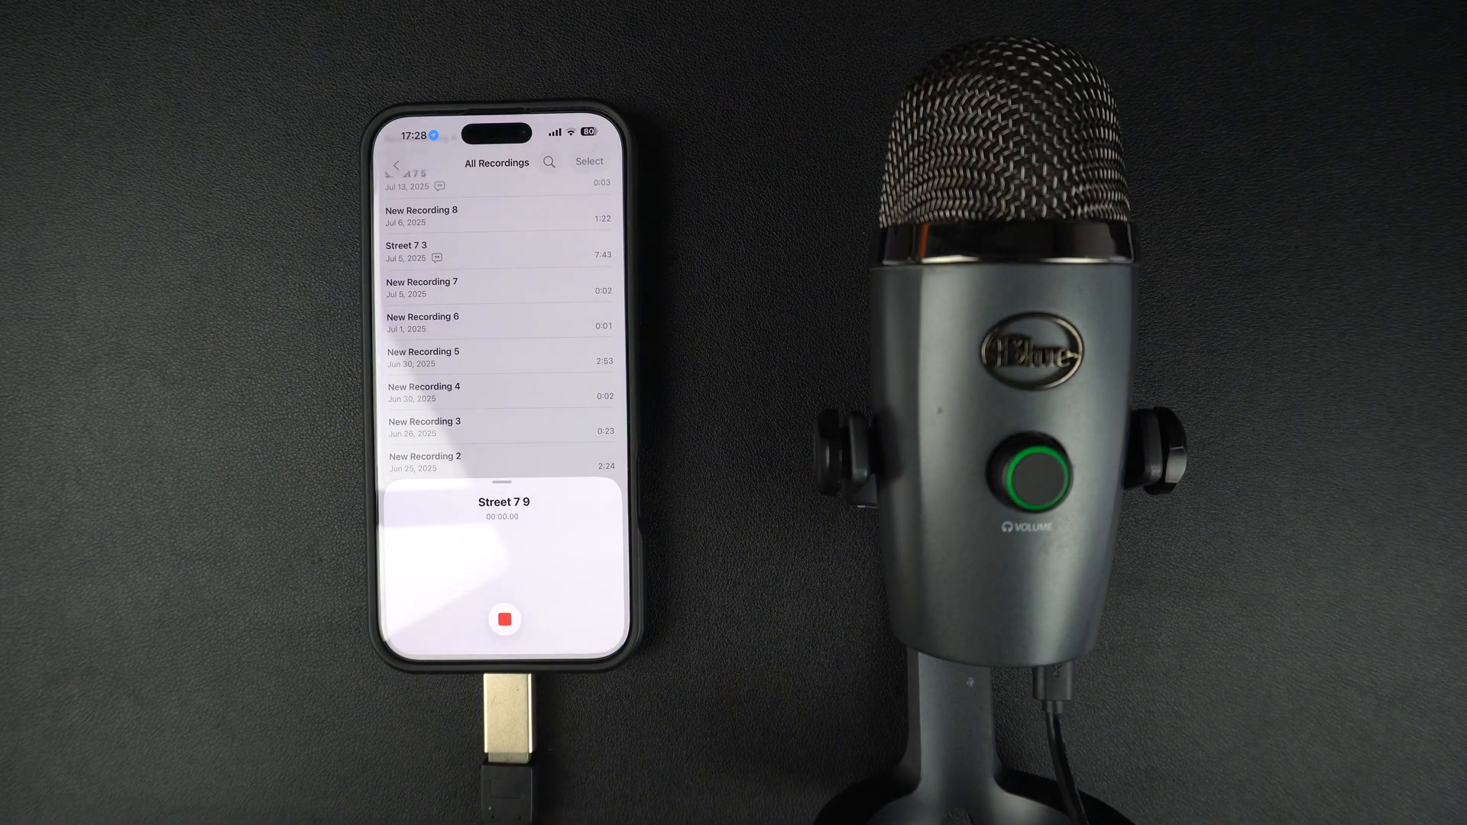